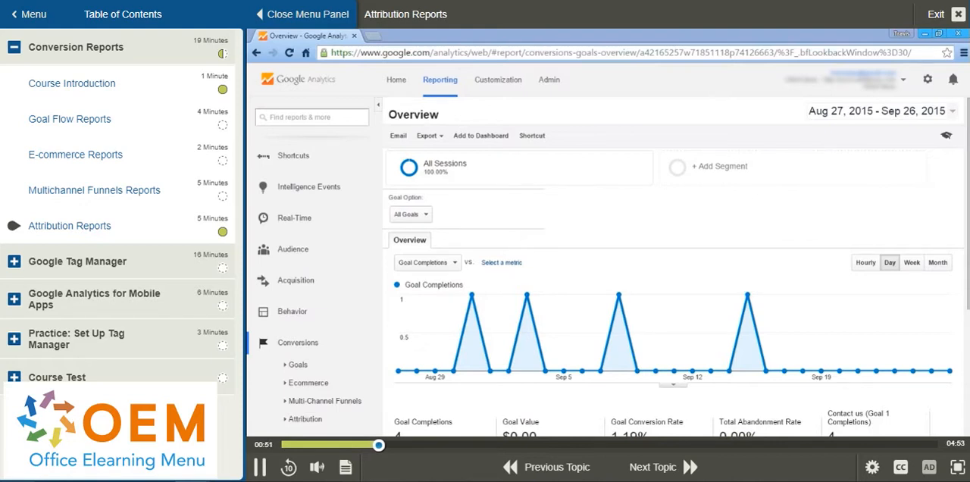
{"action": "mouse_move", "coordinate": [345, 273]}
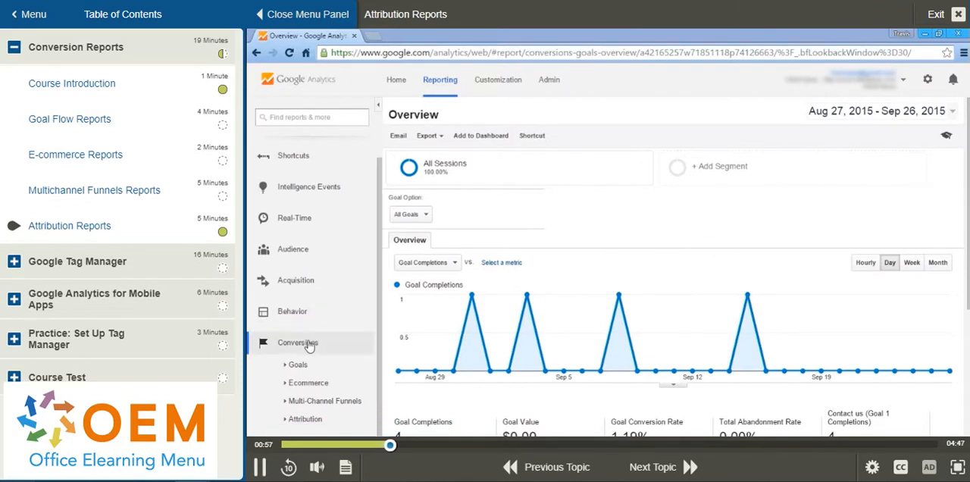
{"action": "mouse_move", "coordinate": [304, 418]}
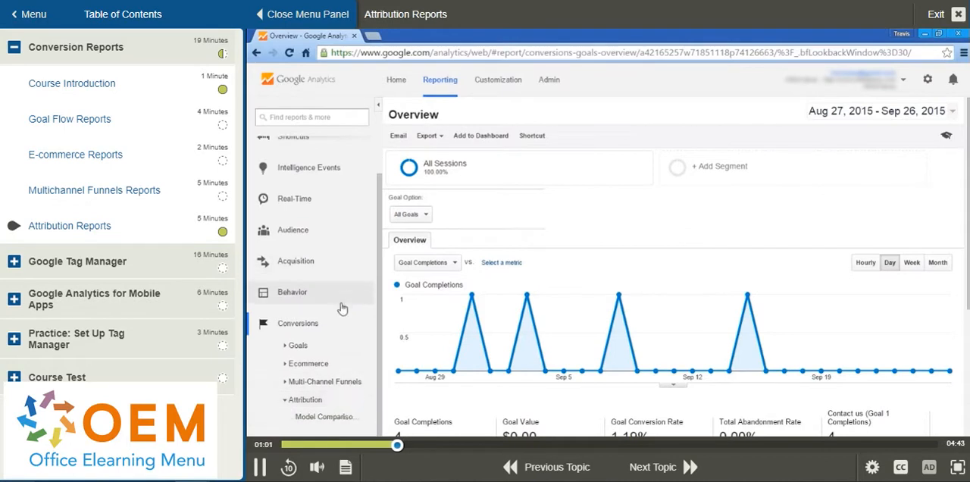
- Open the Model Comparison Tool report under Conversions > Attribution
{"action": "left_click", "coordinate": [323, 417]}
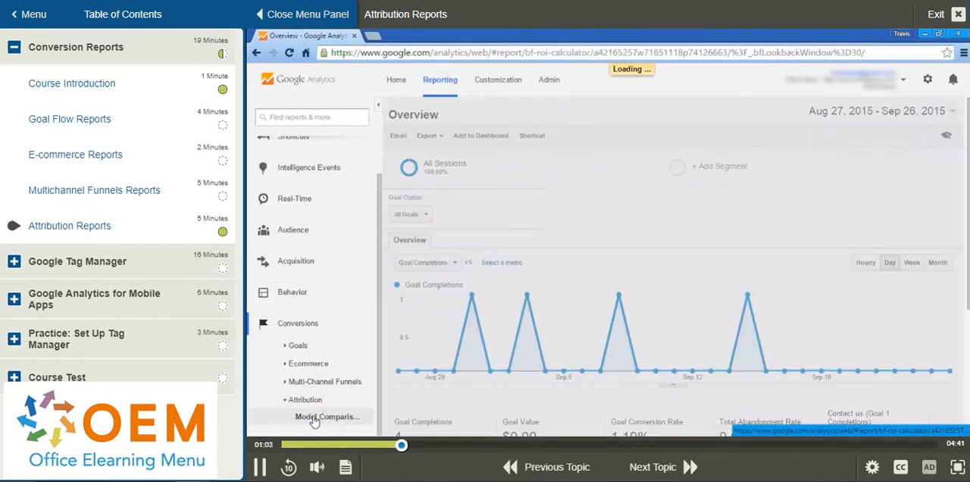
- Open the Last Interaction model dropdown to show the Default Models list
{"action": "left_click", "coordinate": [324, 416]}
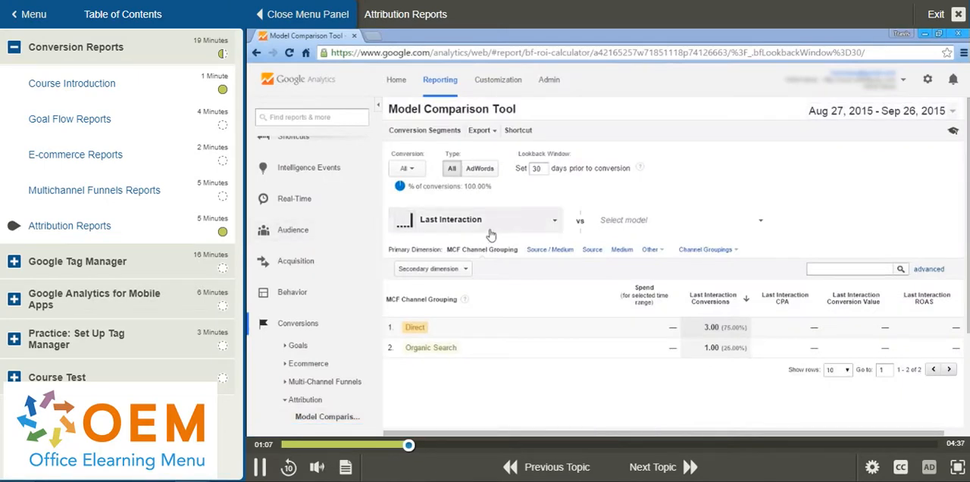
{"action": "mouse_move", "coordinate": [500, 226]}
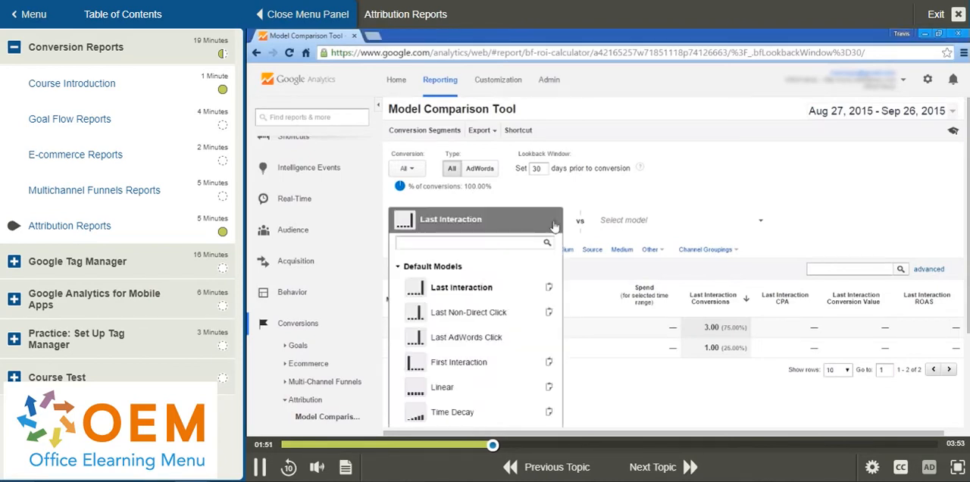
{"action": "mouse_move", "coordinate": [464, 313]}
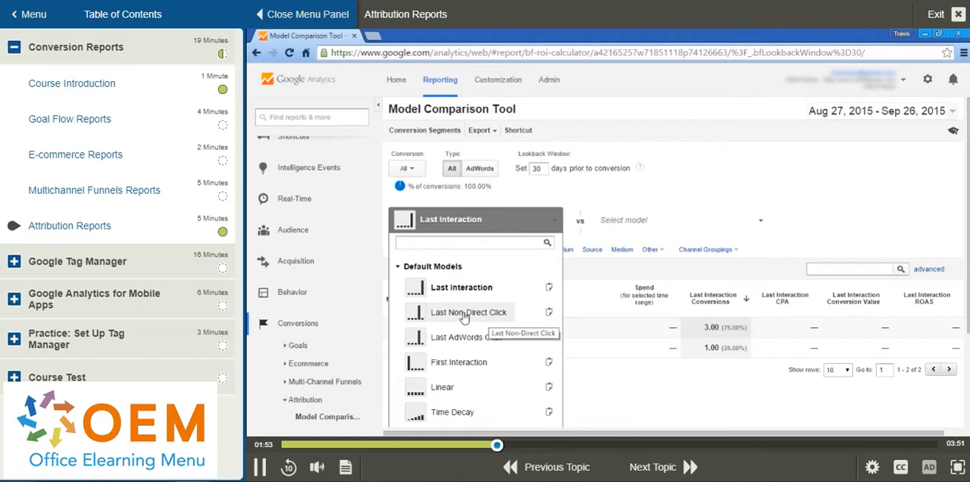
- Switch the attribution model to Last Non-Direct Click, then Last AdWords Click
{"action": "left_click", "coordinate": [469, 313]}
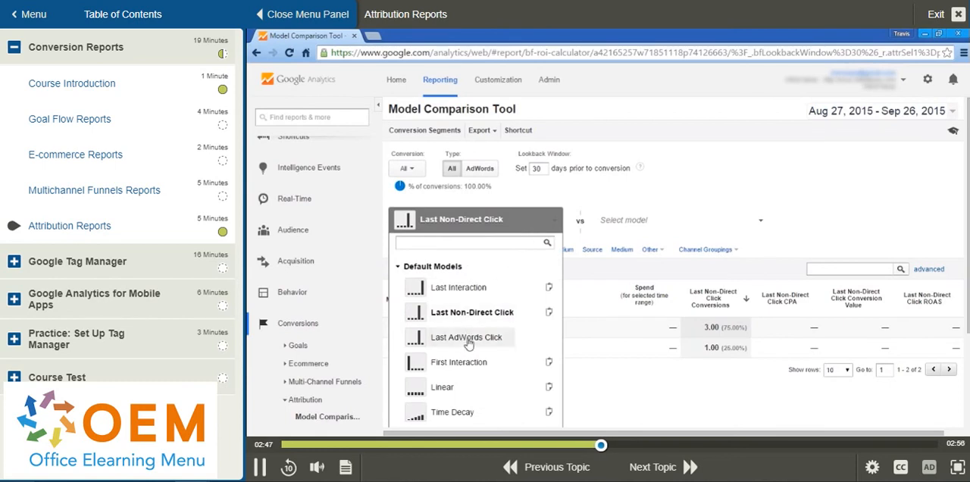
{"action": "left_click", "coordinate": [460, 337]}
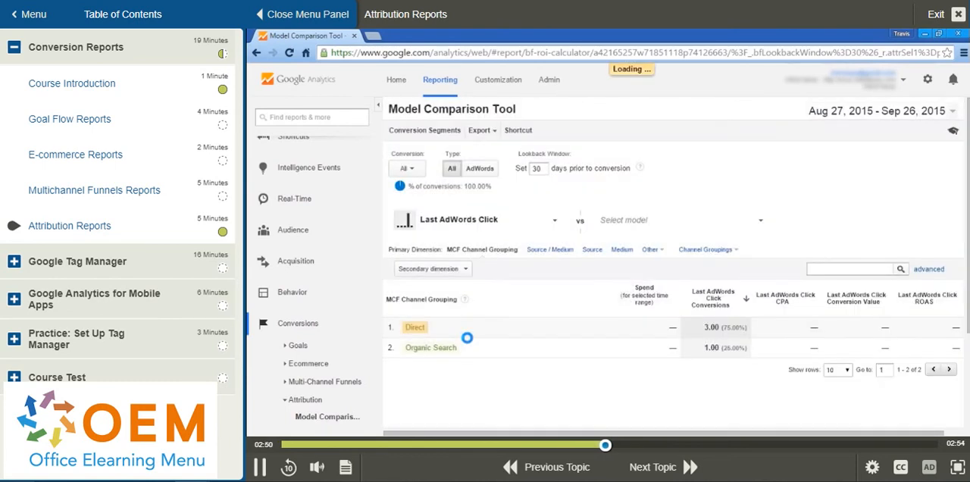